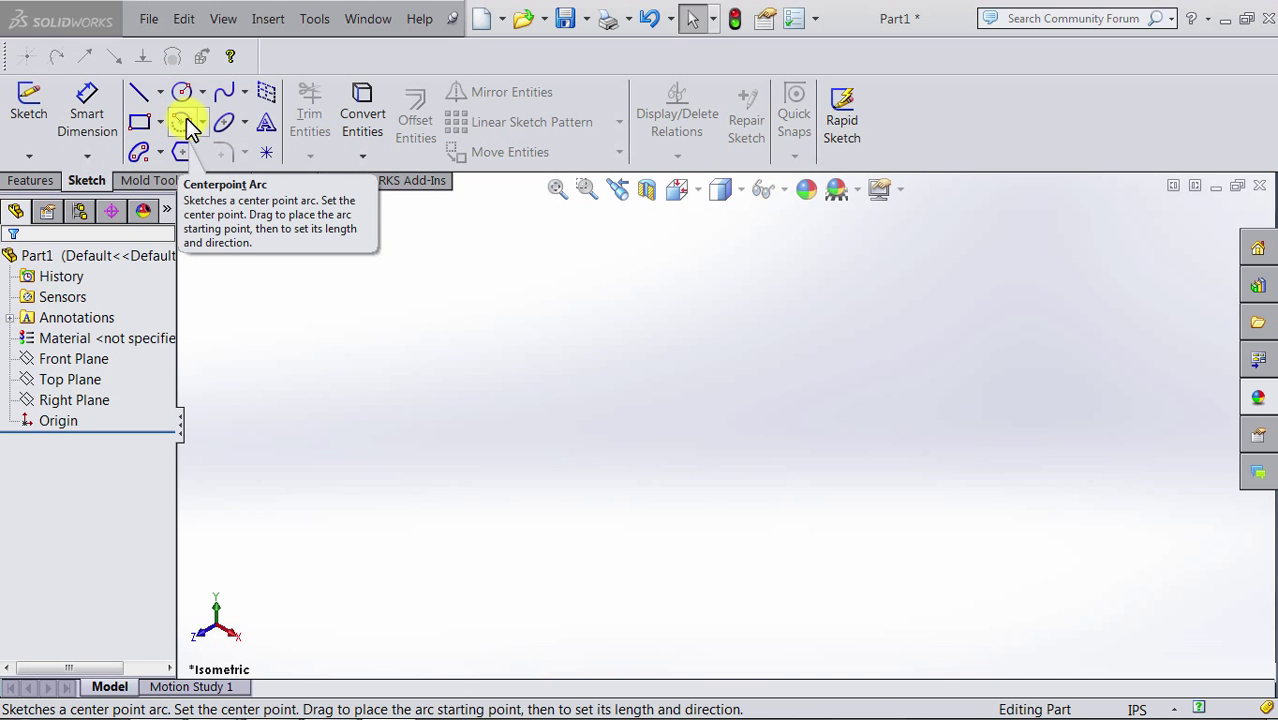
Step: Start a new sketch on the Top Plane from the FeatureManager tree
left_click(70, 379)
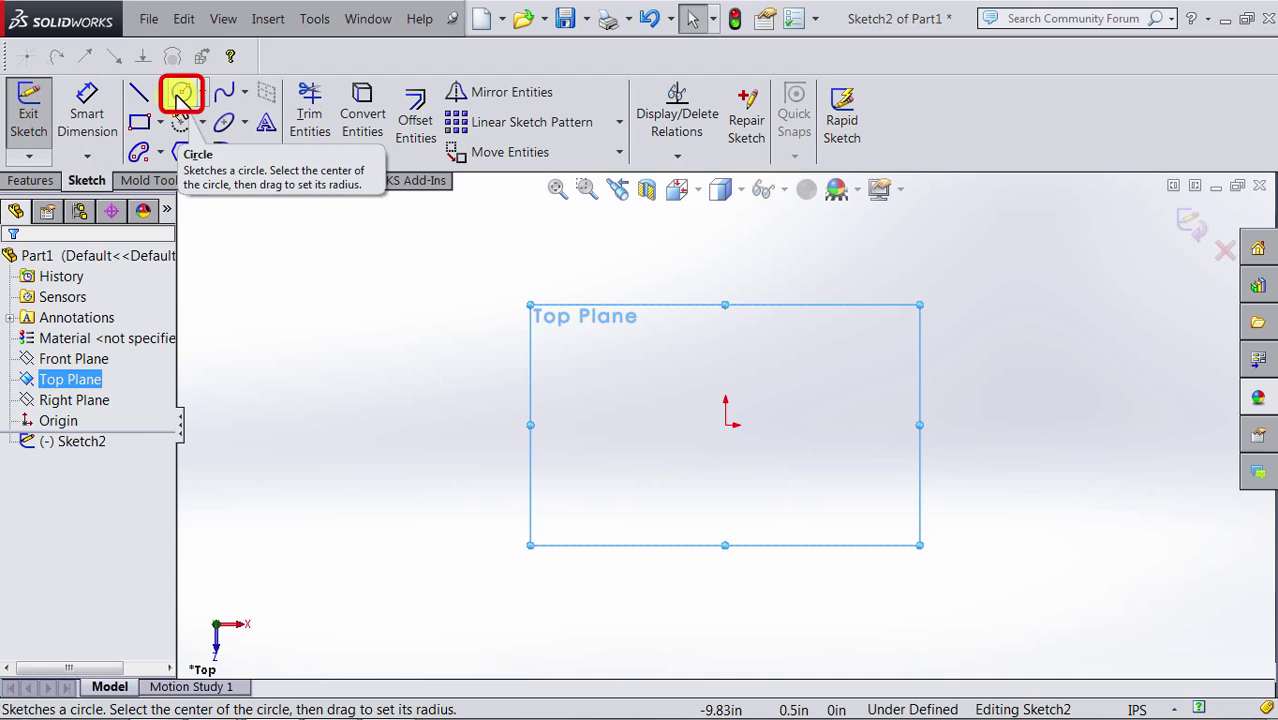
Step: Draw circles centred on the origin with the Circle tool
left_click(181, 92)
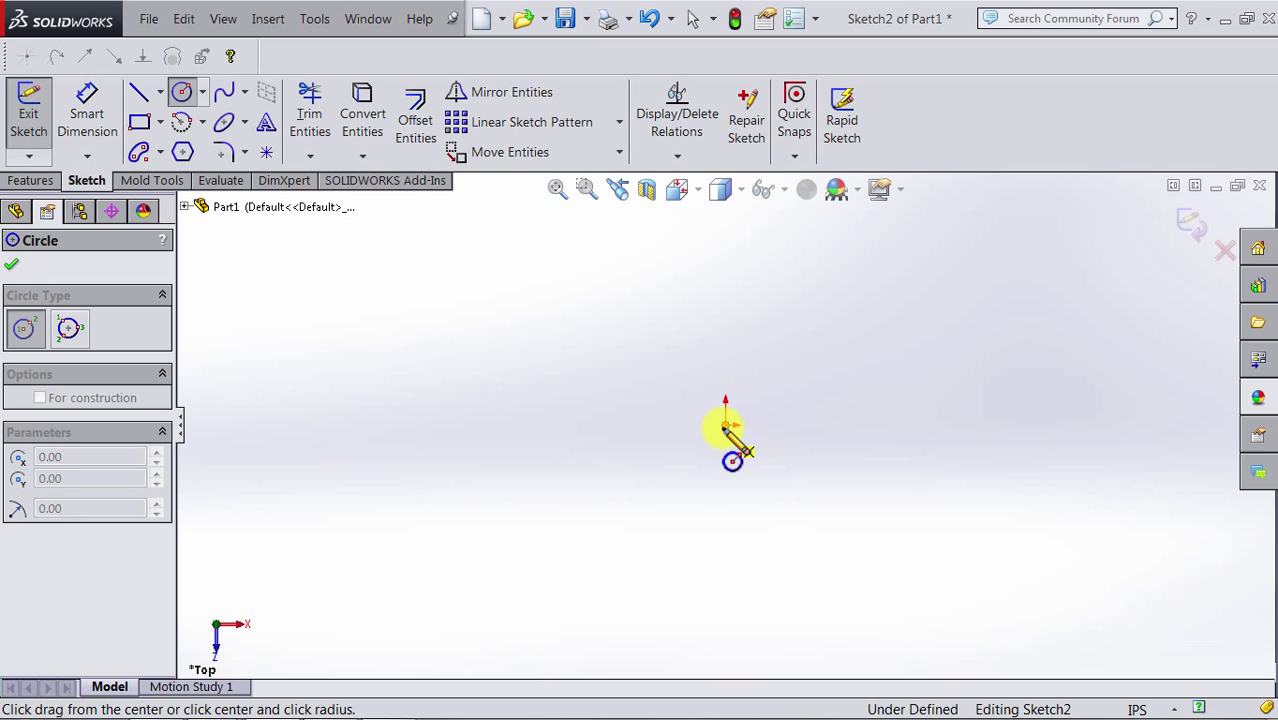
left_click_drag(725, 425, 680, 430)
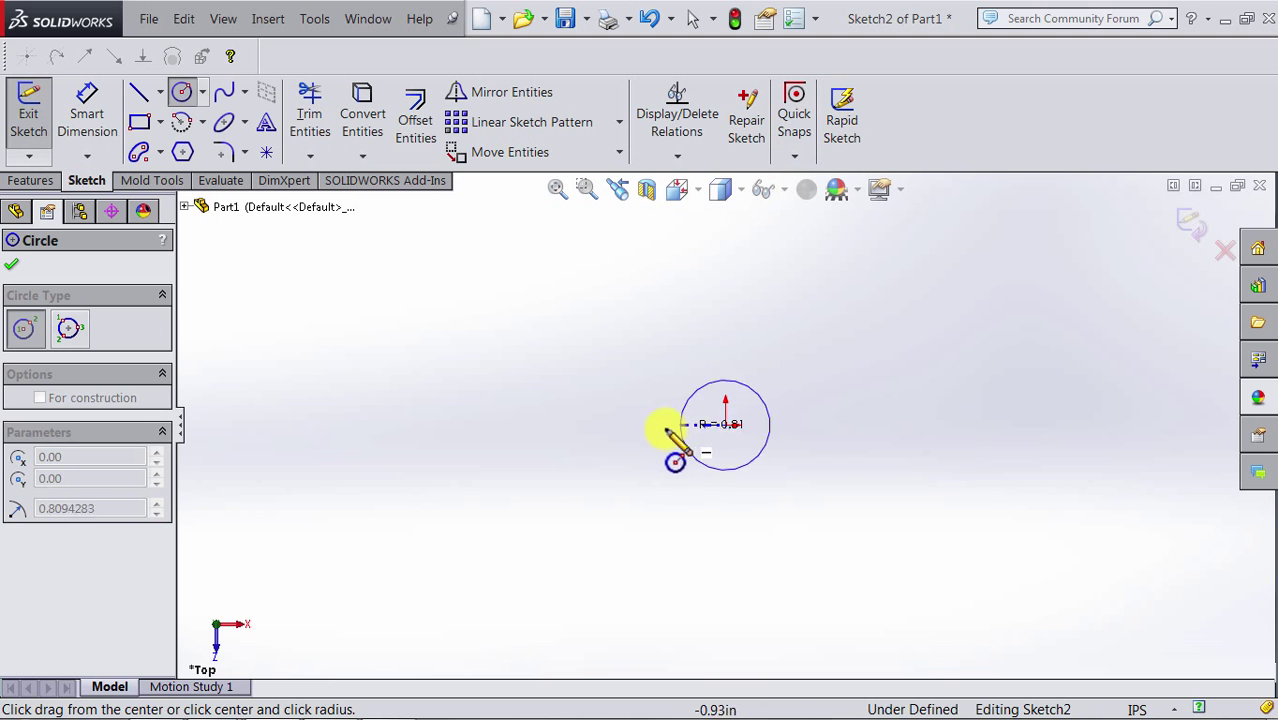
left_click_drag(678, 432, 518, 390)
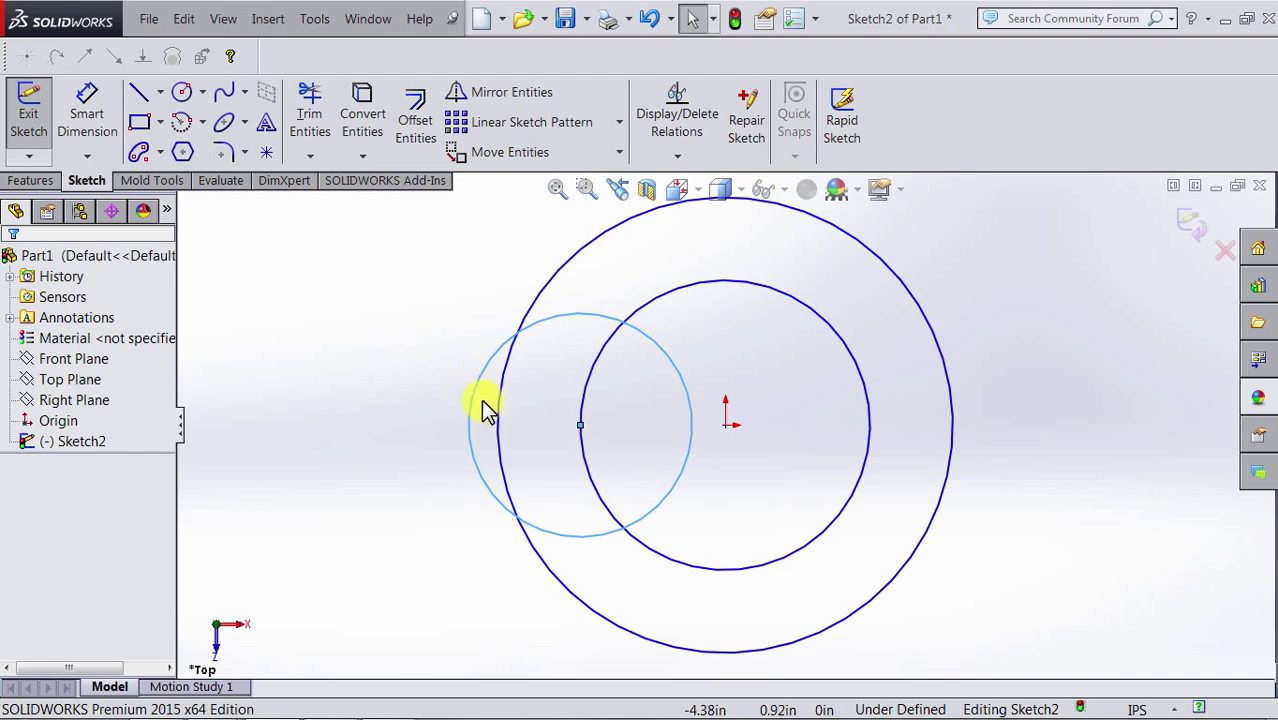
mouse_move(410, 370)
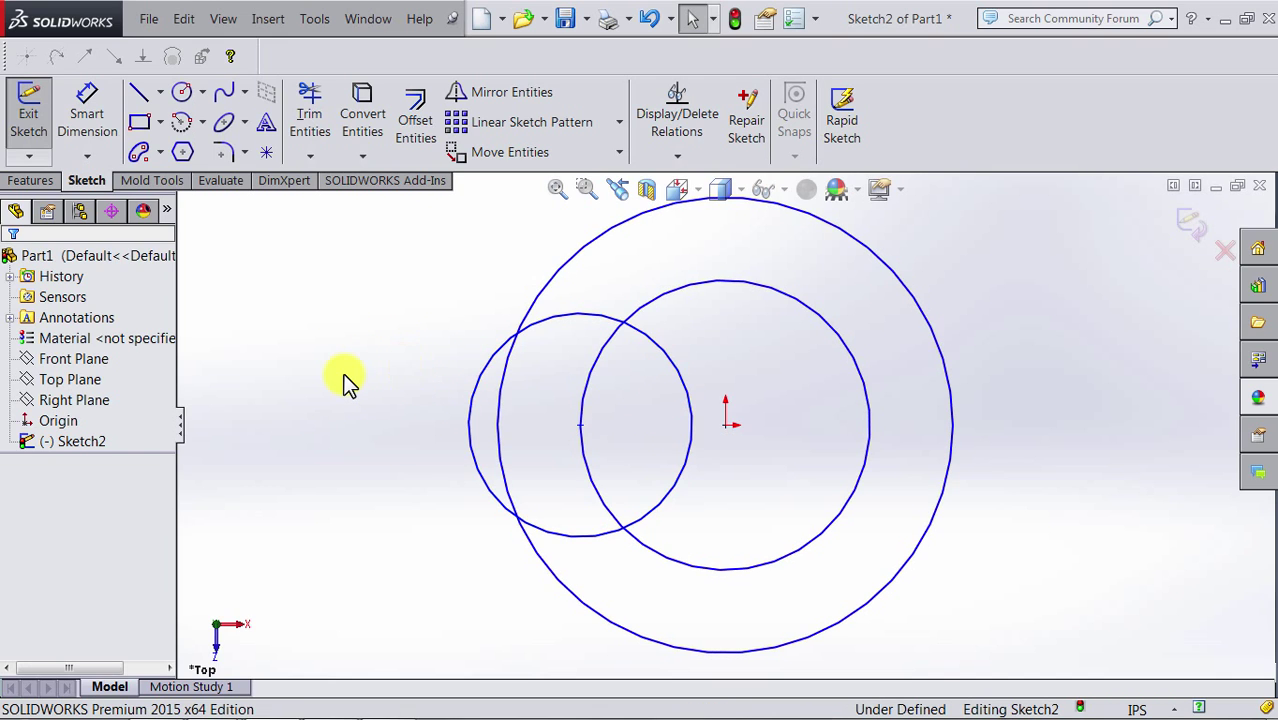
mouse_move(575, 335)
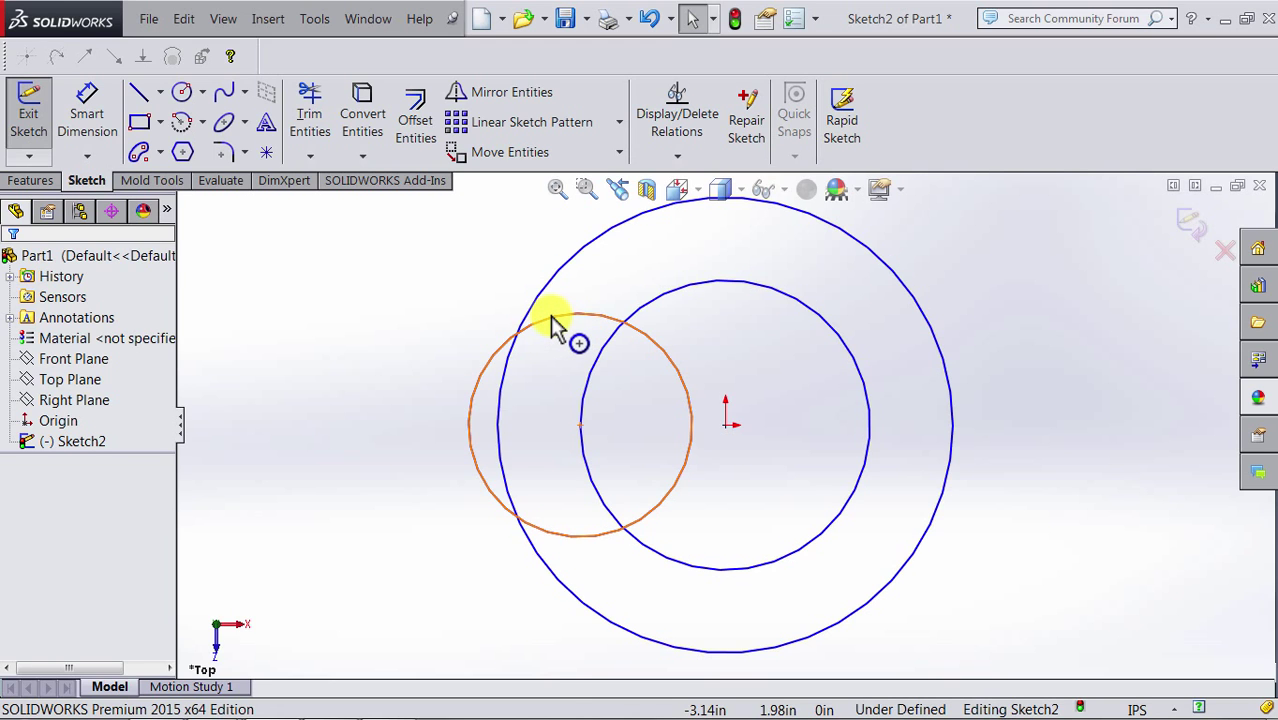
Step: Delete the overlapping left circle via its right-click menu
right_click(555, 320)
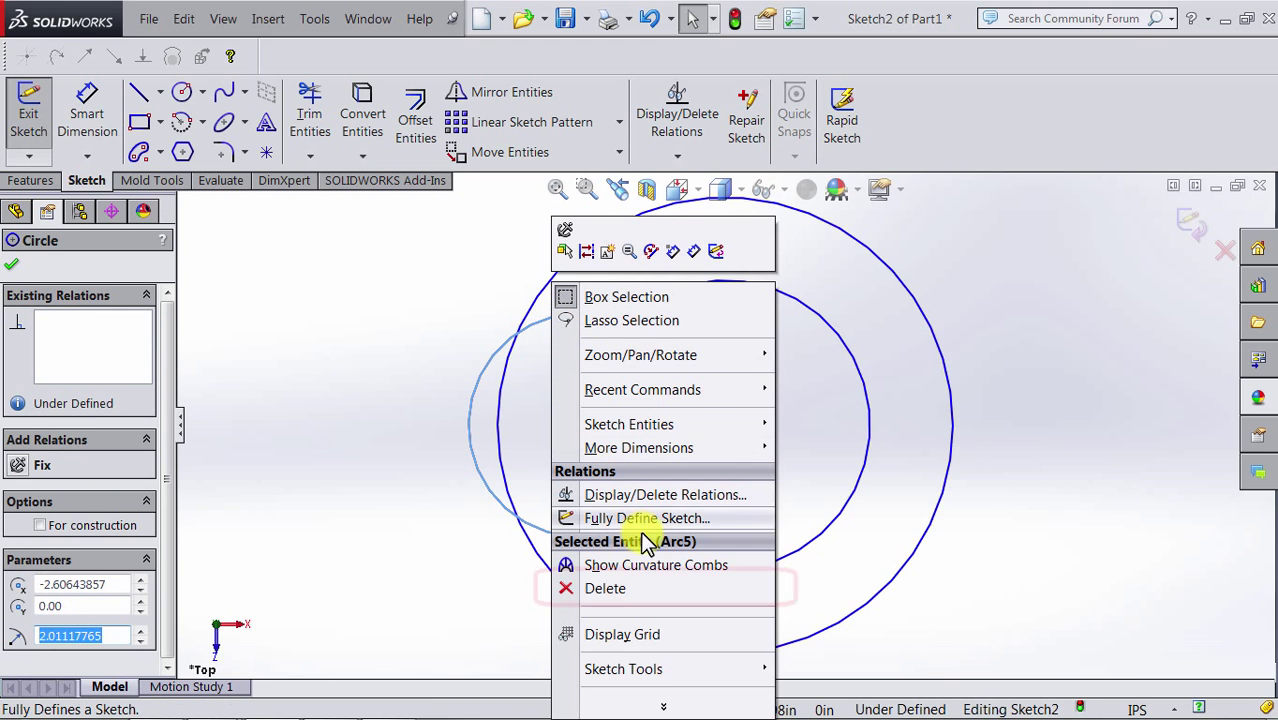
mouse_move(700, 588)
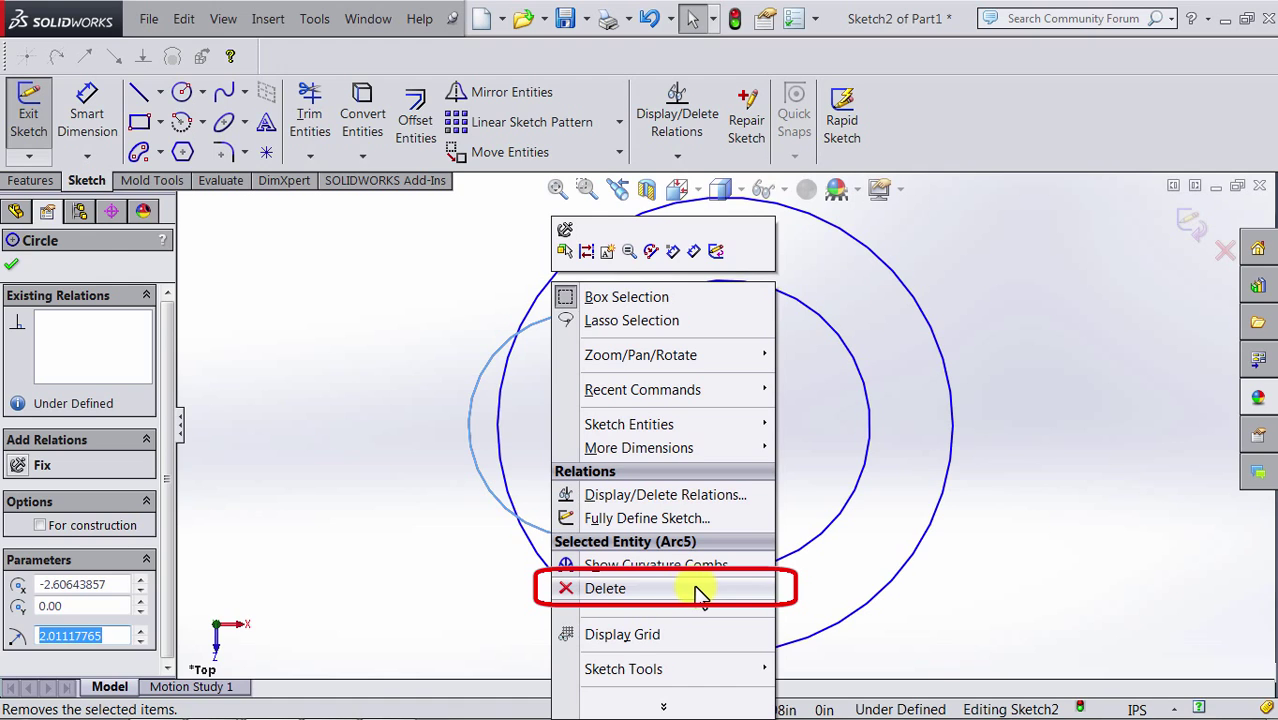
left_click(605, 588)
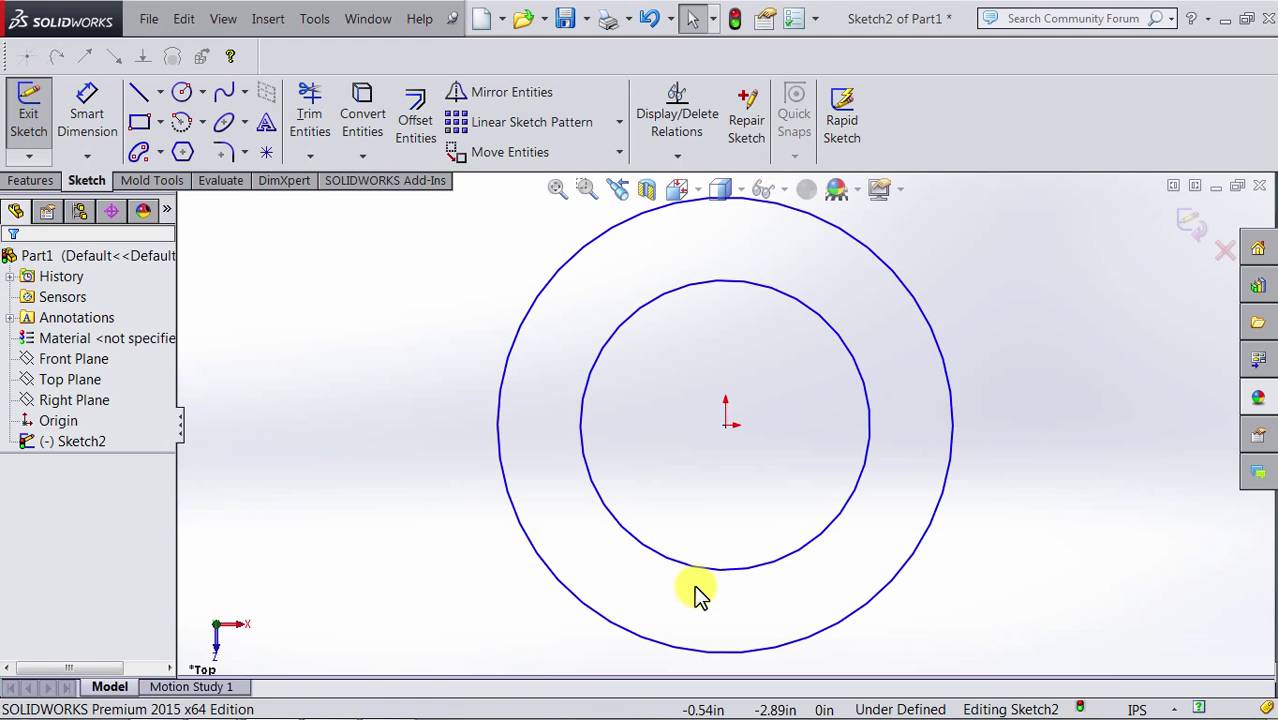
mouse_move(725, 615)
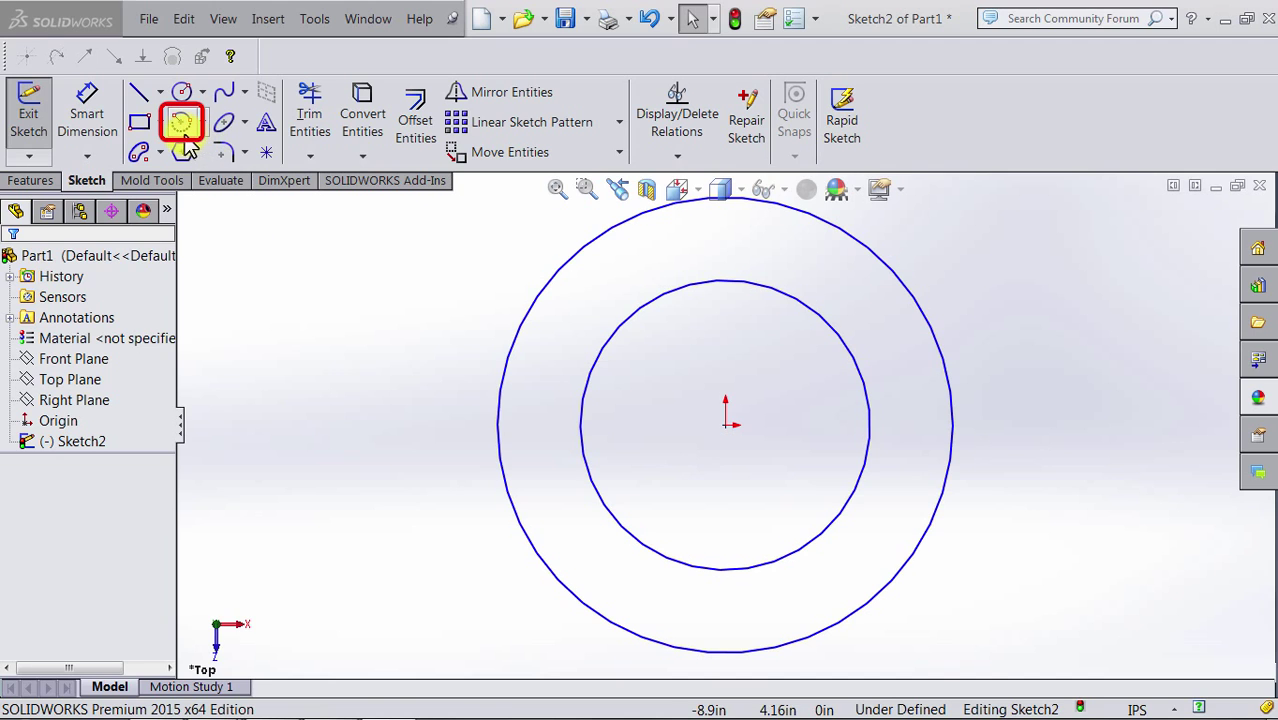
Step: Draw a centrepoint arc between the two circles, then stop placing arcs
left_click(182, 122)
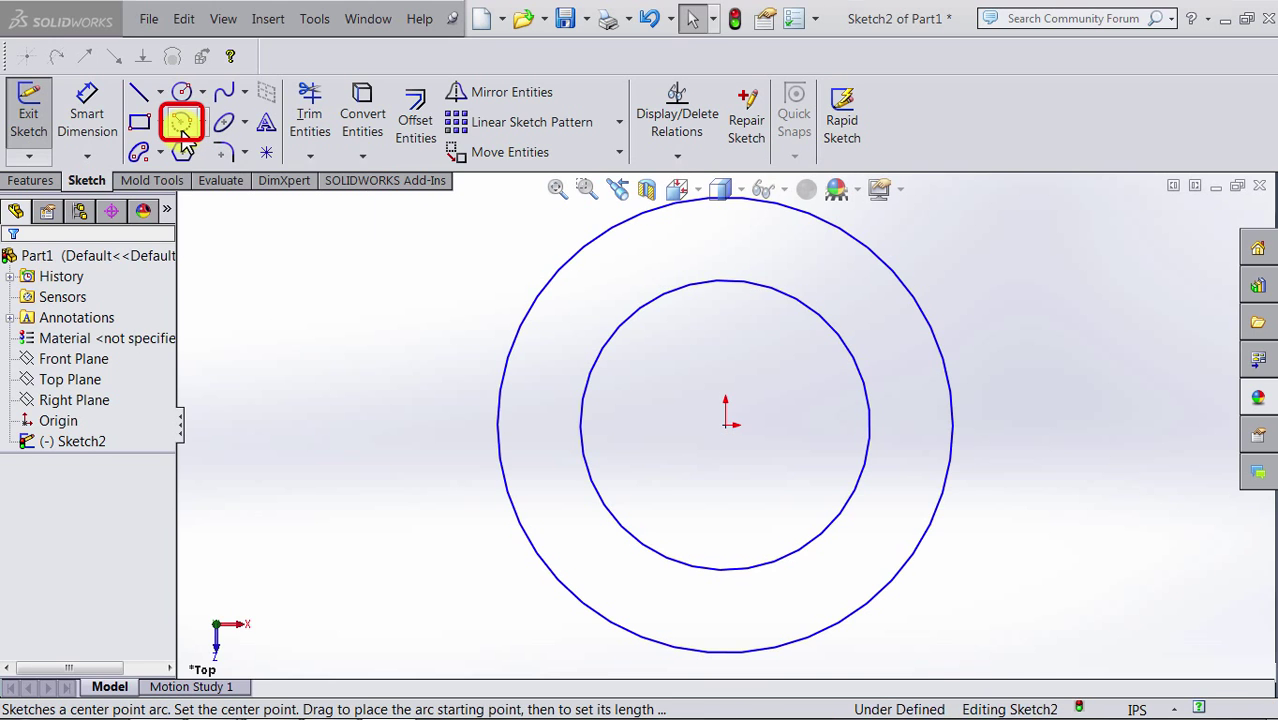
left_click(182, 122)
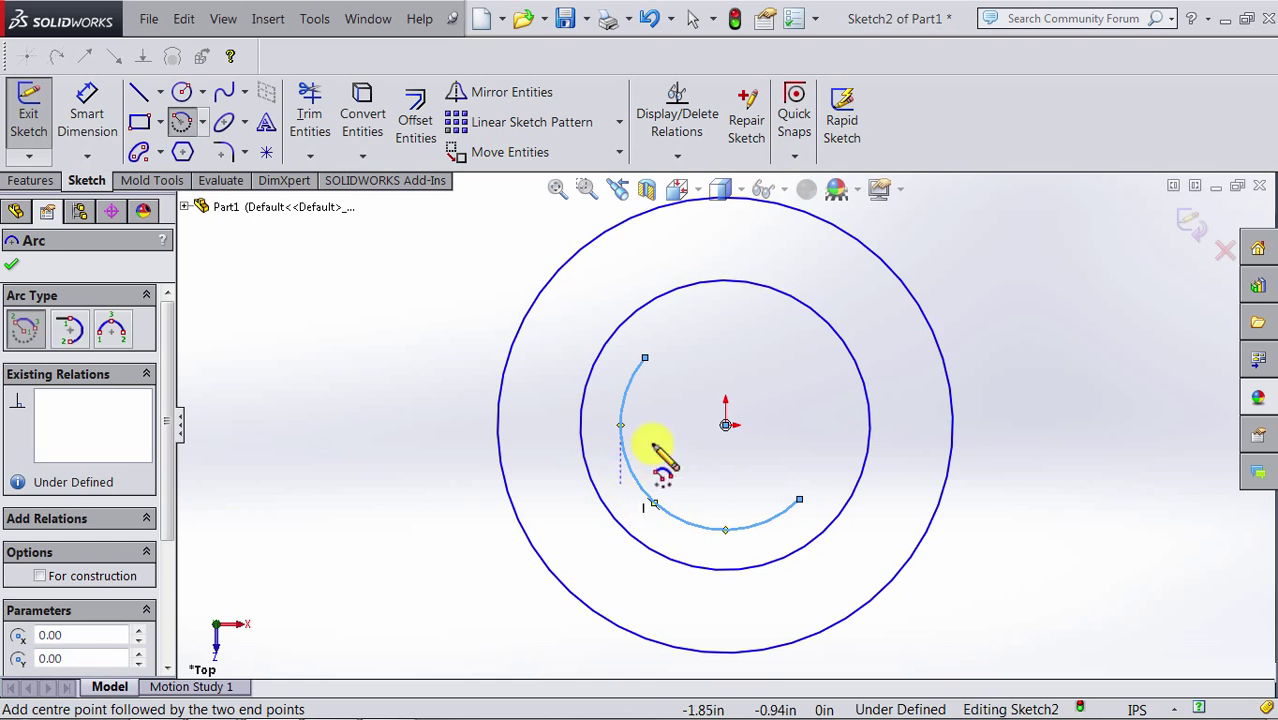
mouse_move(725, 430)
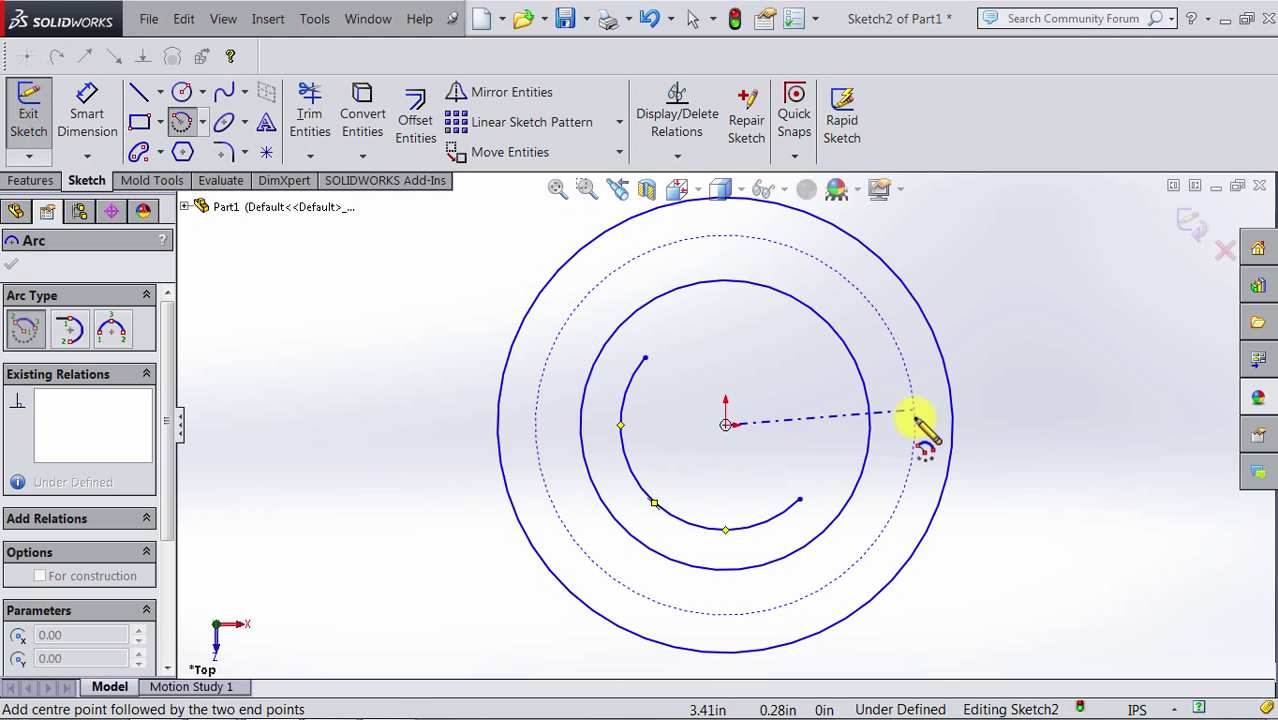
left_click_drag(920, 430, 615, 320)
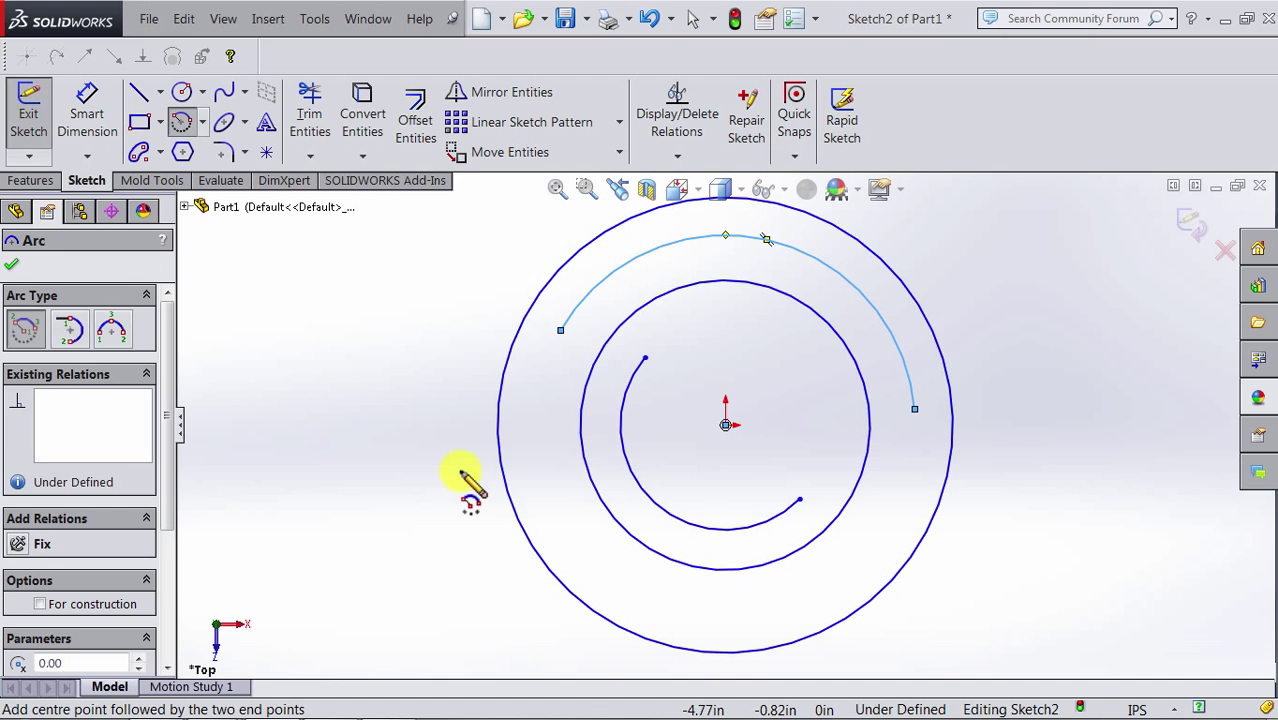
key("Escape")
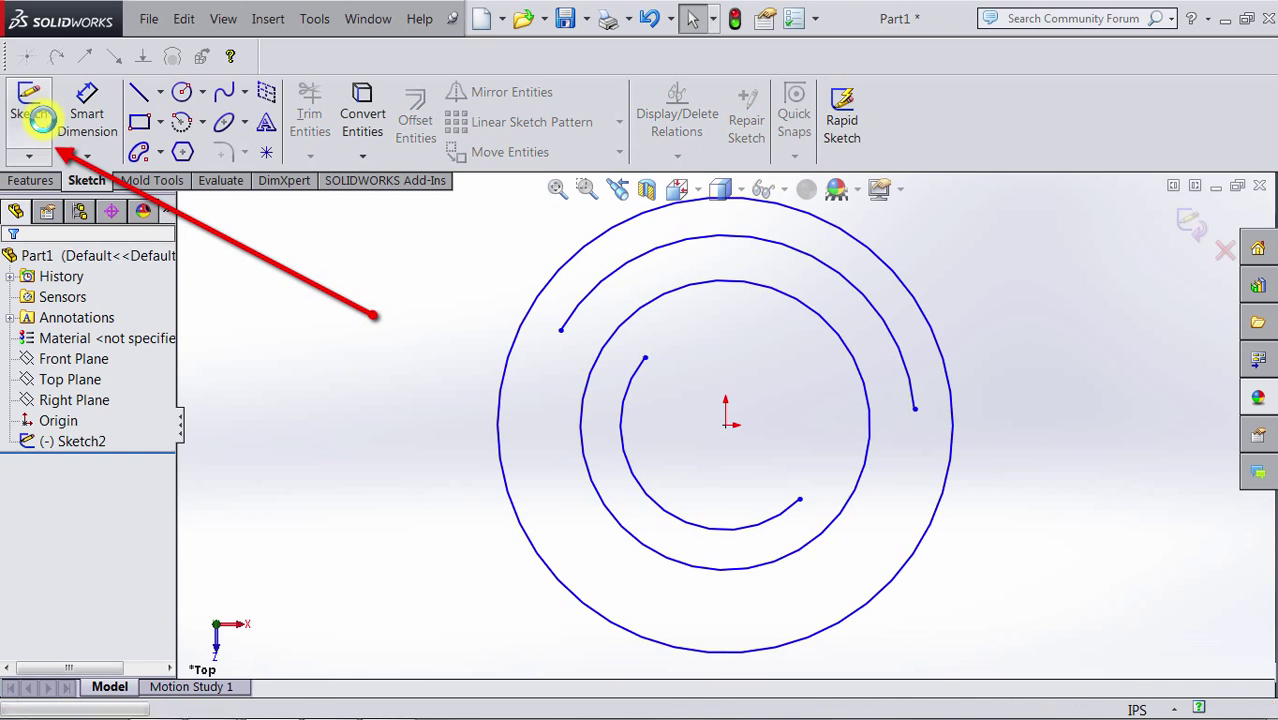
Step: Delete Sketch2 with confirmation and start a fresh sketch on the Top Plane
right_click(70, 441)
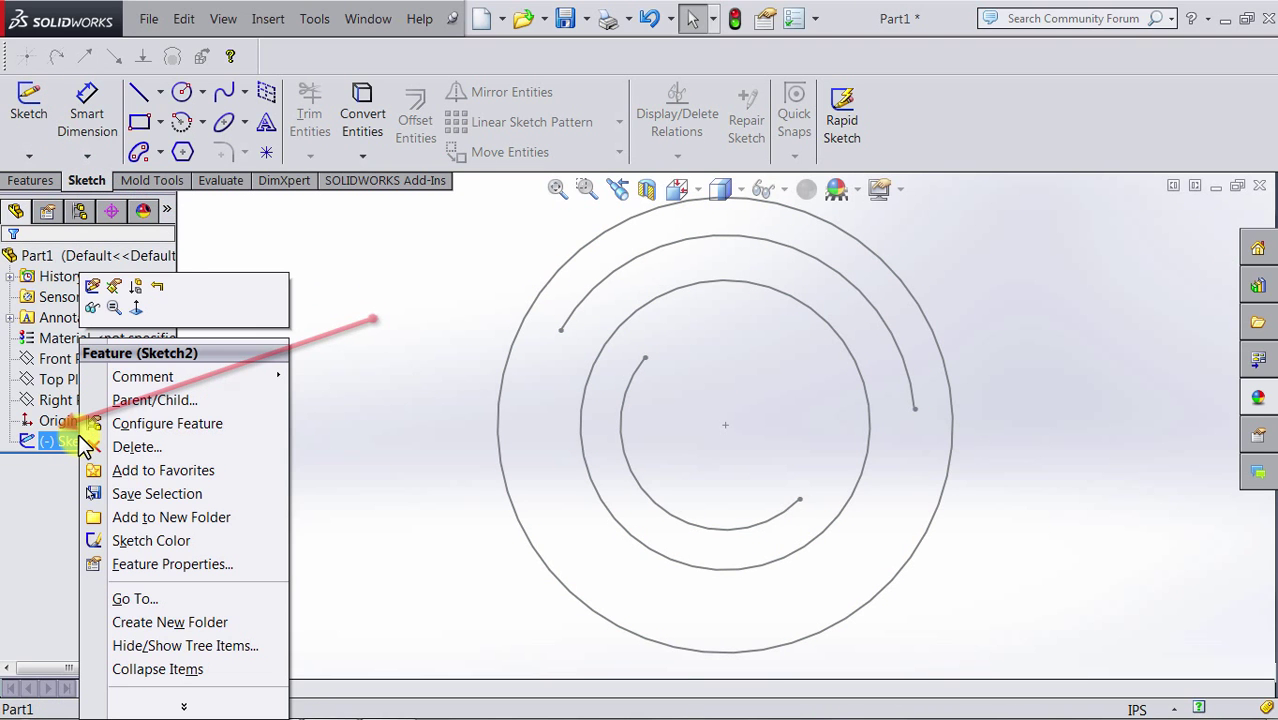
mouse_move(135, 447)
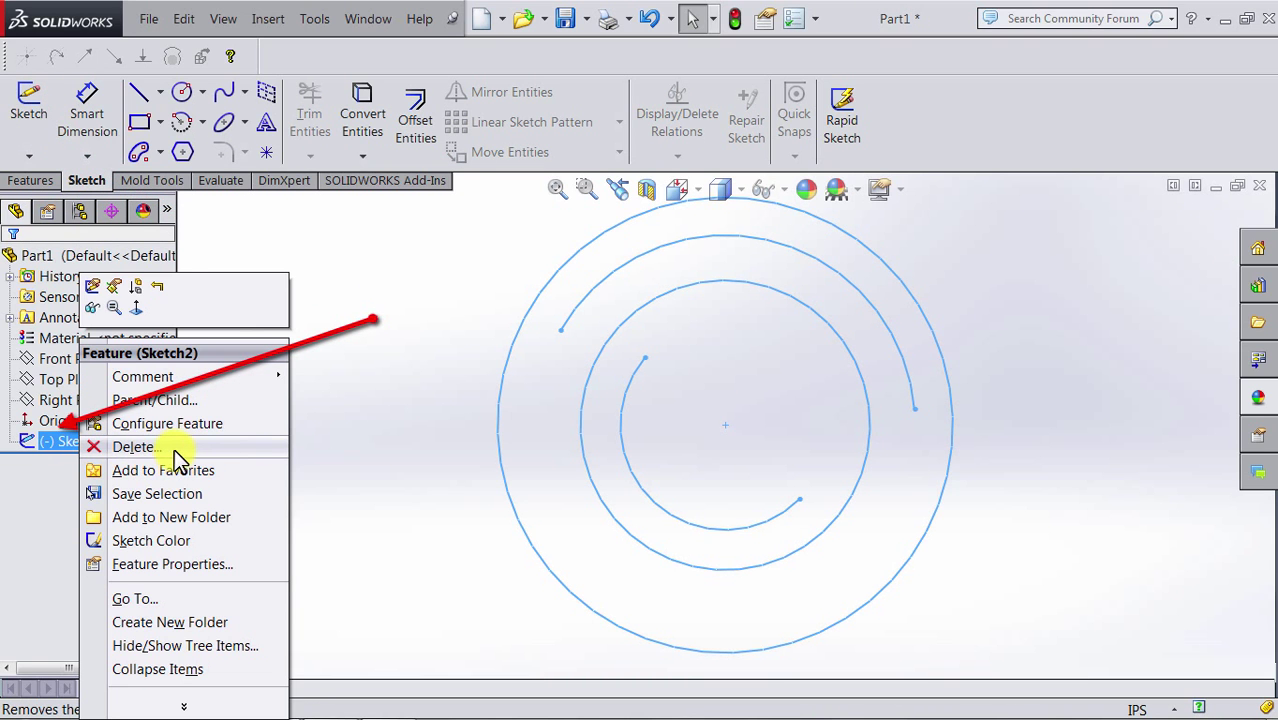
left_click(134, 446)
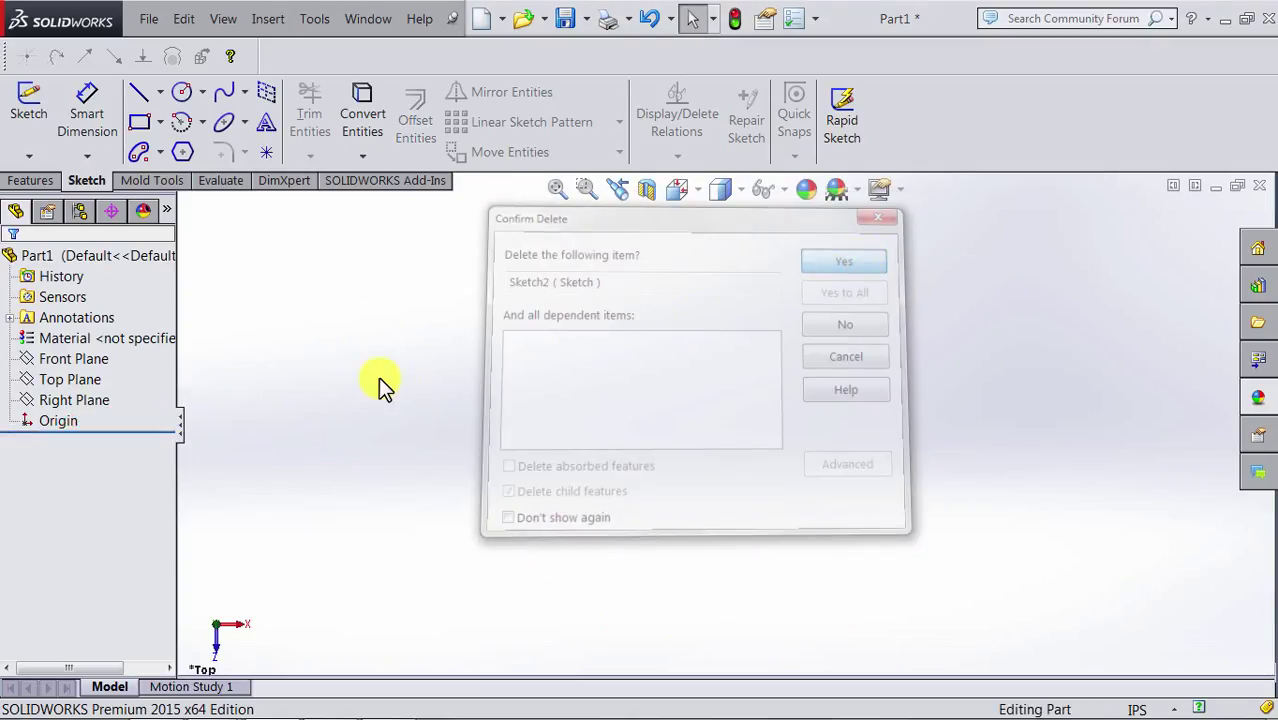
left_click(844, 261)
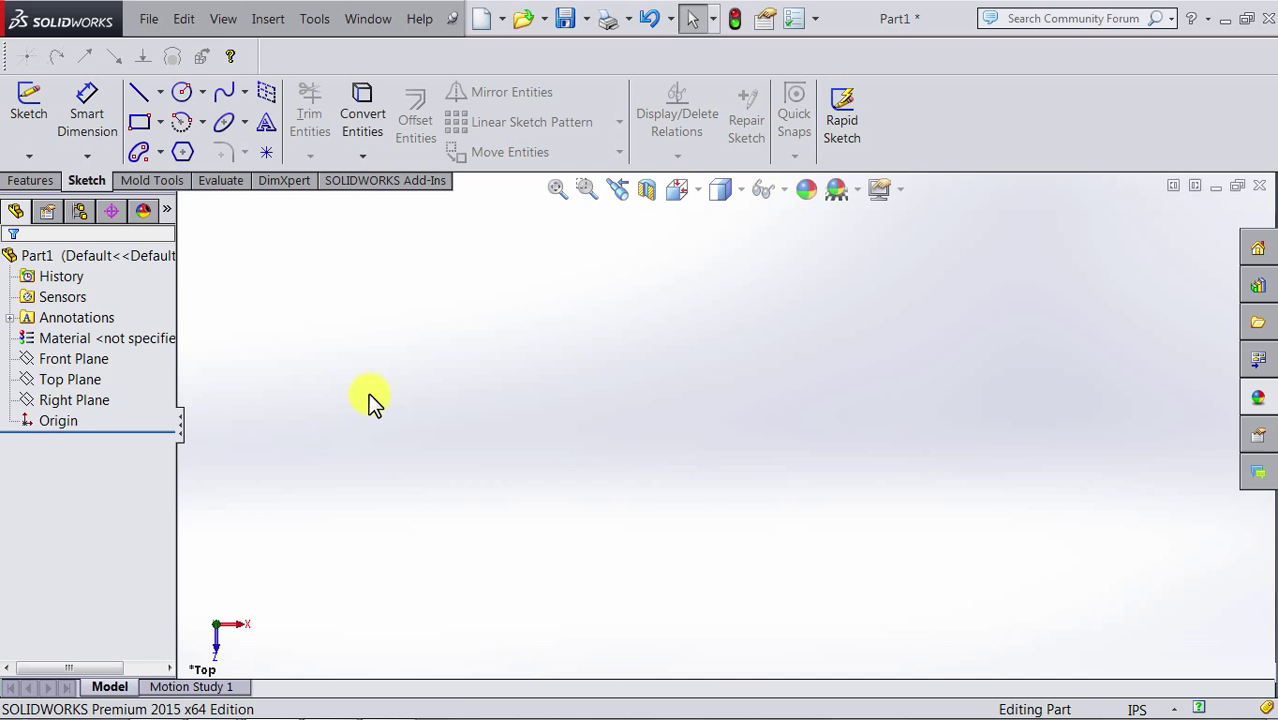
left_click(70, 379)
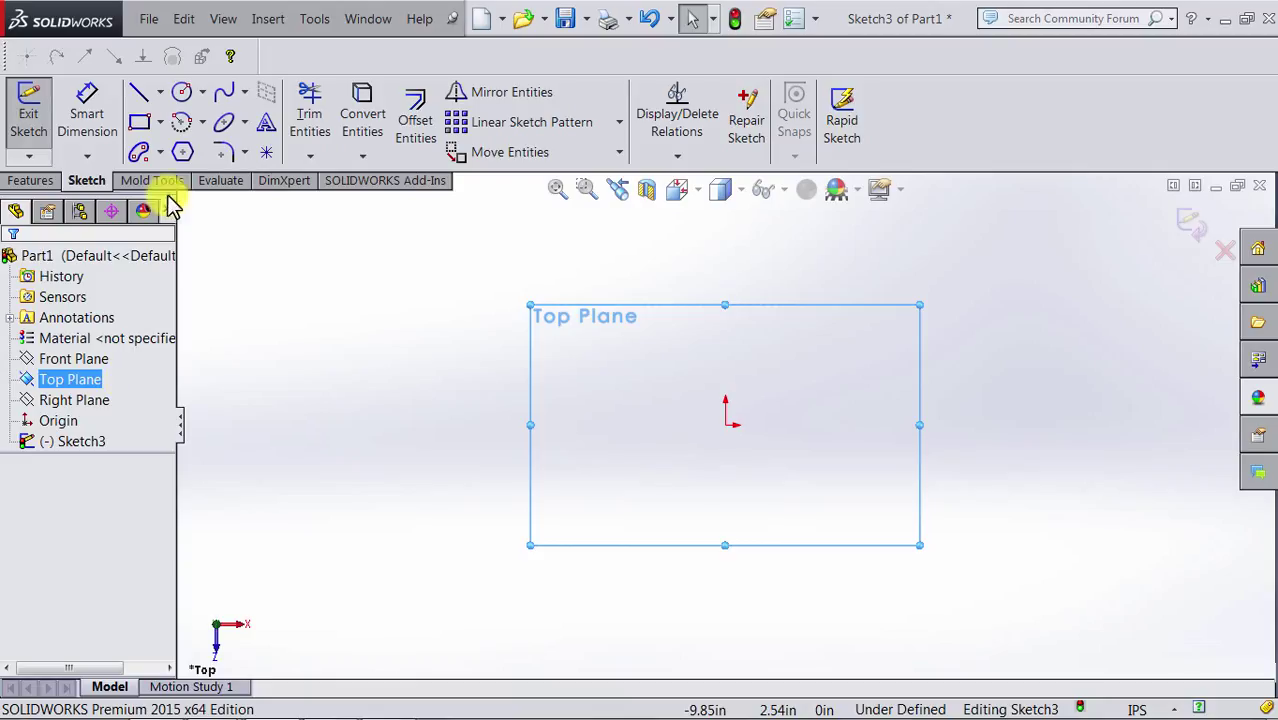
mouse_move(225, 125)
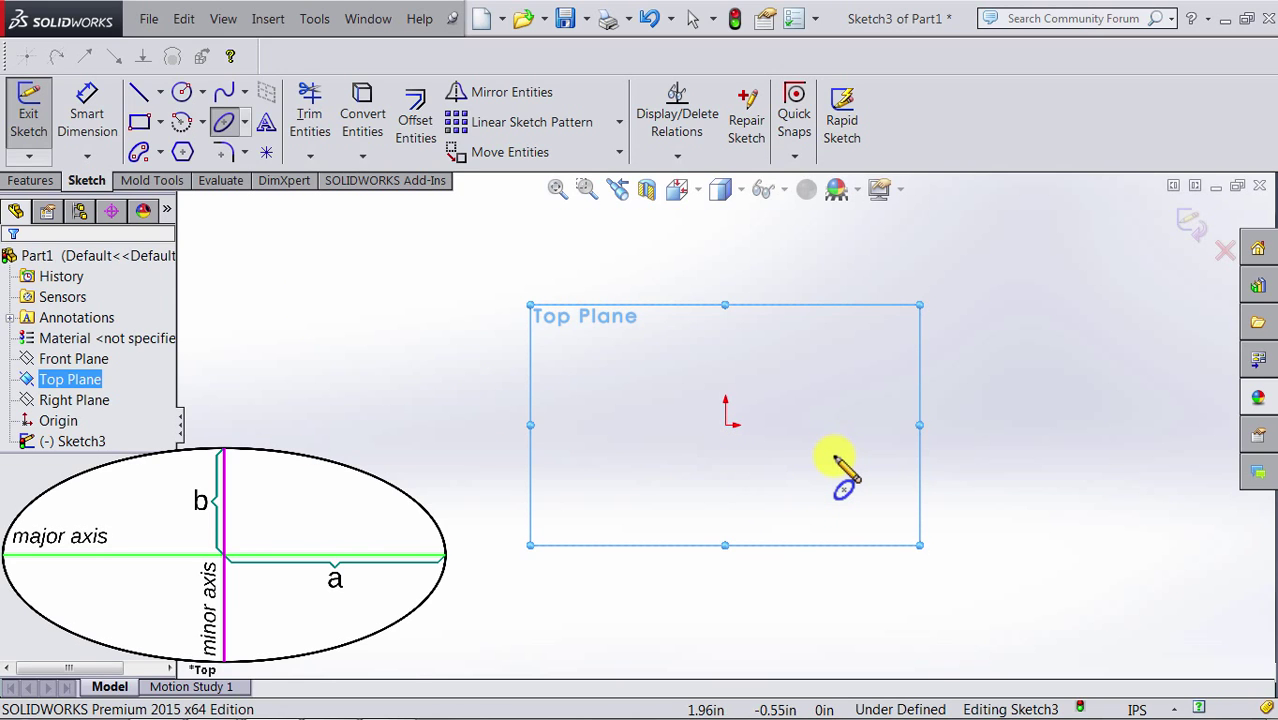
mouse_move(800, 485)
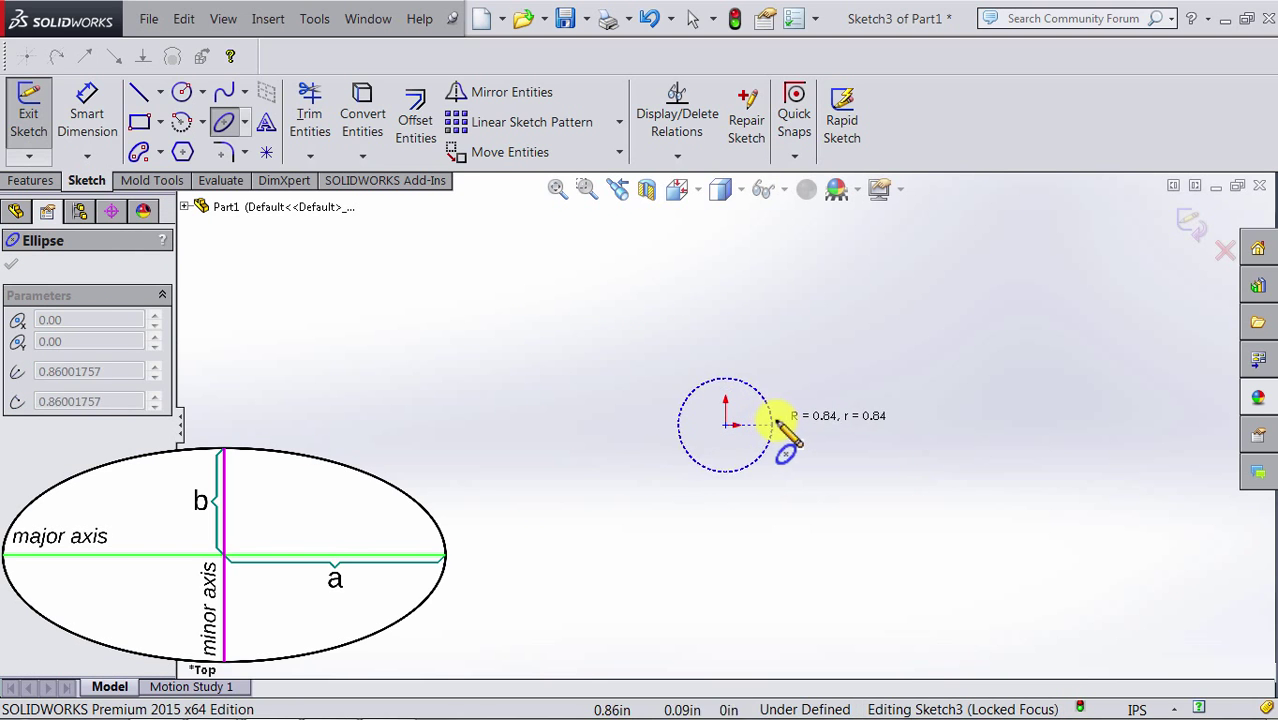
Step: Draw a long, narrow ellipse centred on the origin with an upward-tilted major axis
left_click_drag(785, 440, 855, 490)
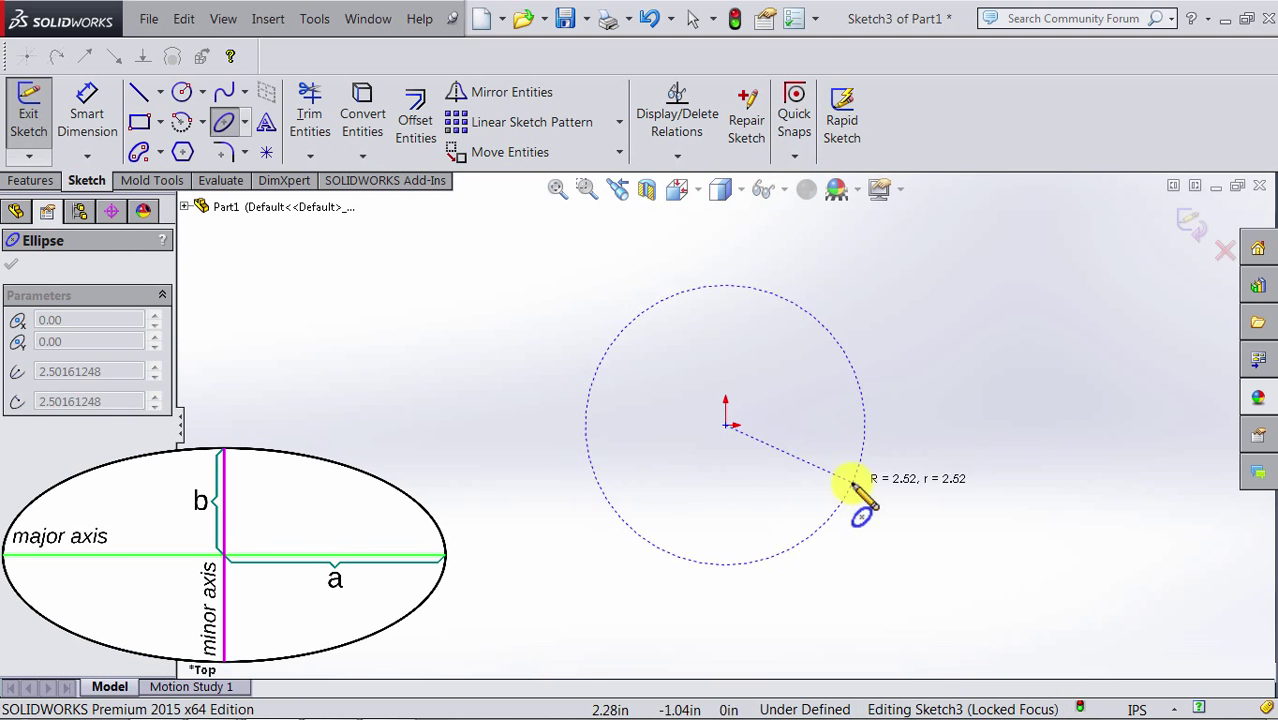
left_click_drag(850, 490, 865, 355)
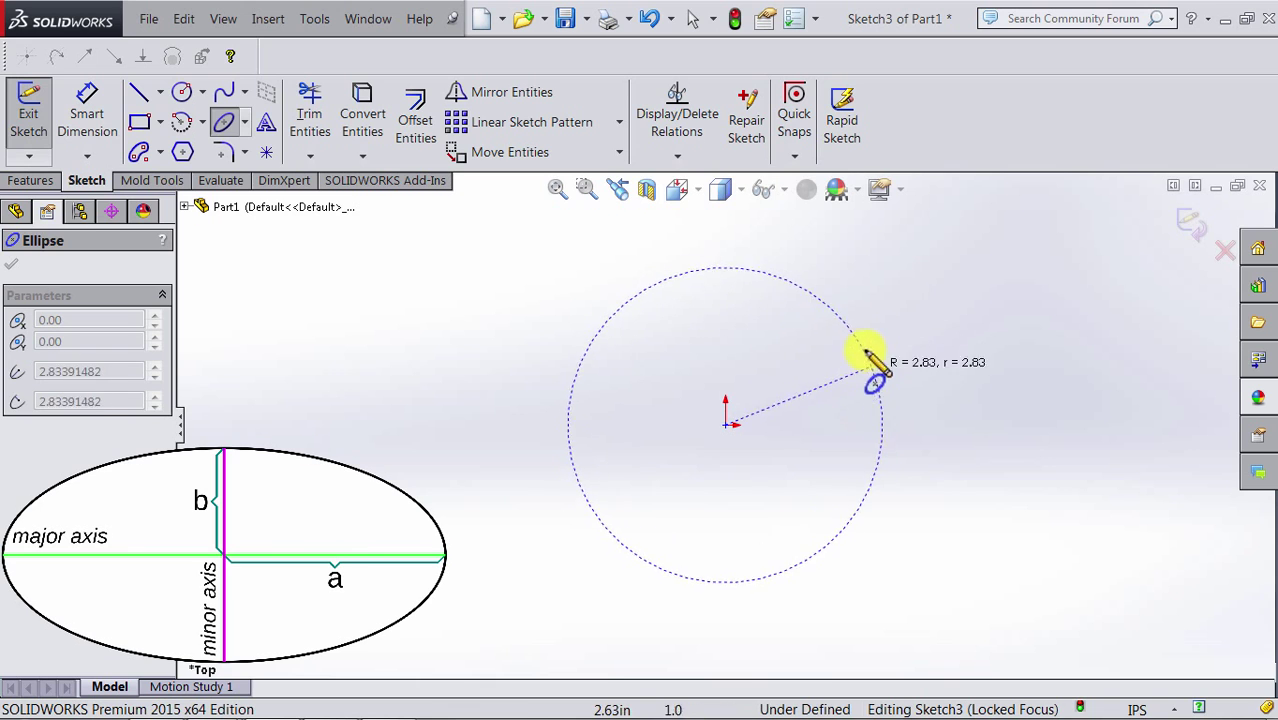
left_click_drag(867, 350, 848, 345)
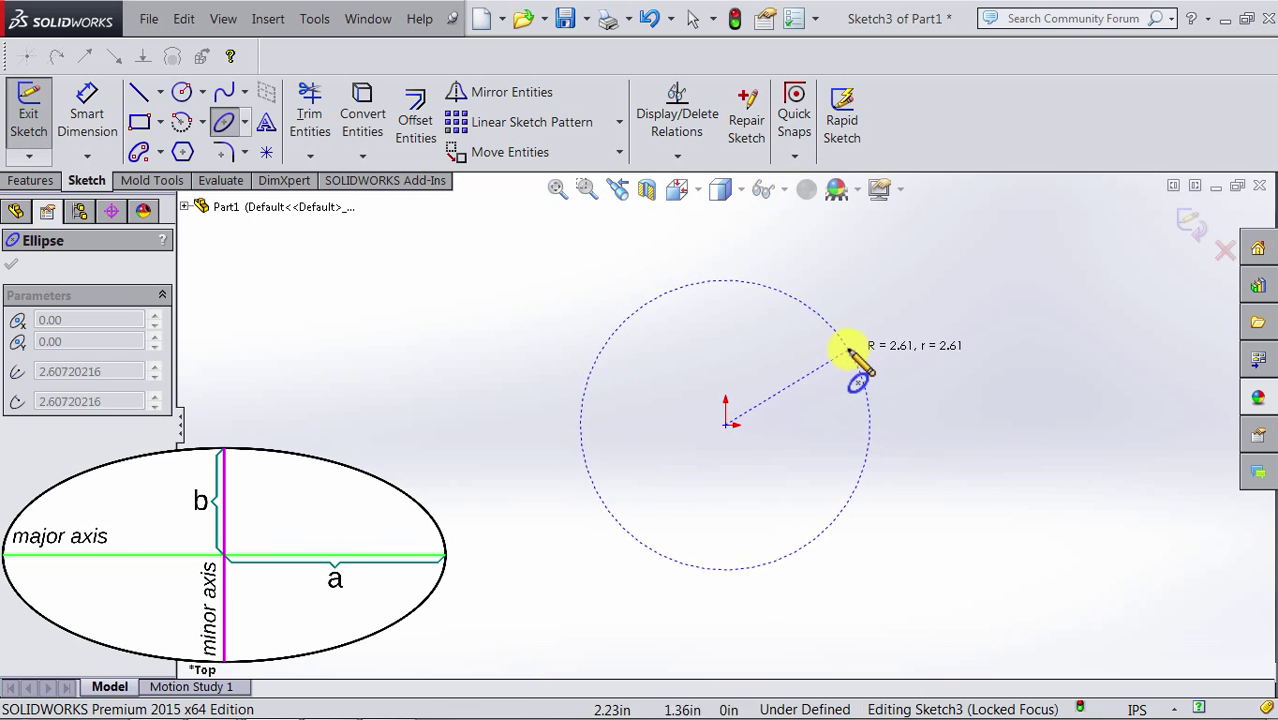
left_click_drag(855, 360, 845, 415)
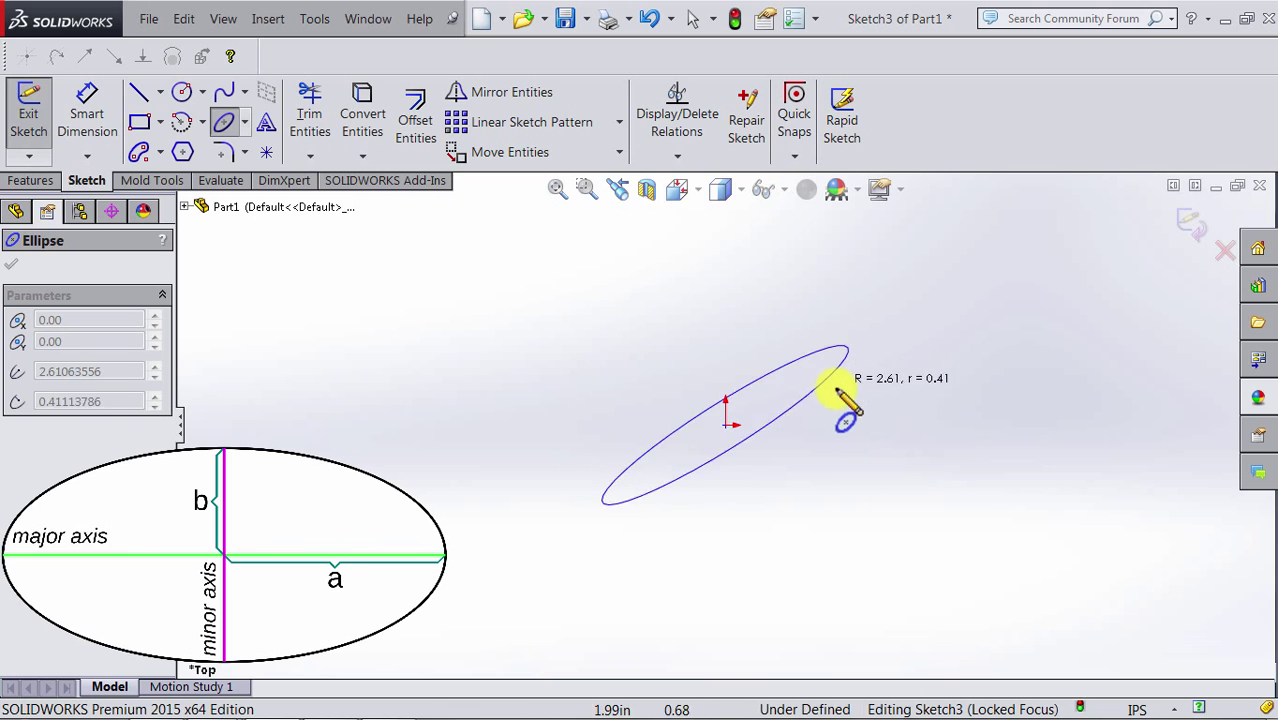
left_click_drag(840, 390, 680, 360)
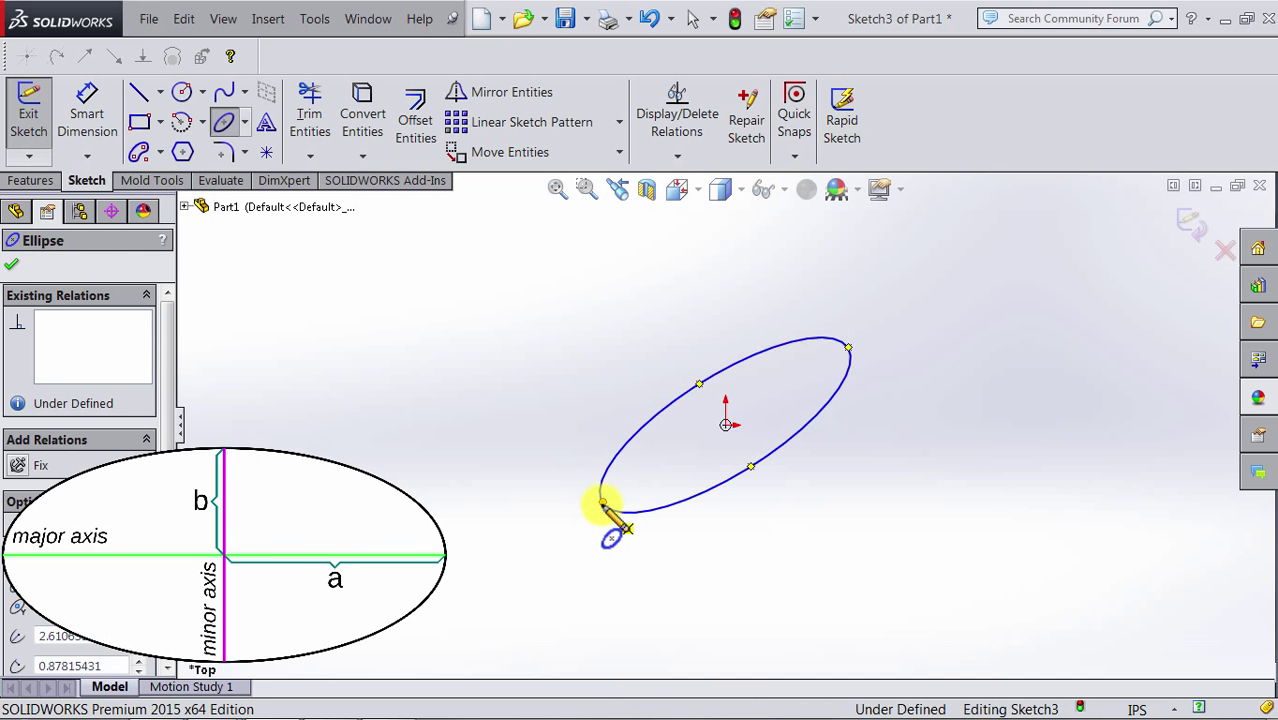
Step: Place a second ellipse centred on the first ellipse's lower-left end and set its minor radius
left_click_drag(603, 500, 463, 390)
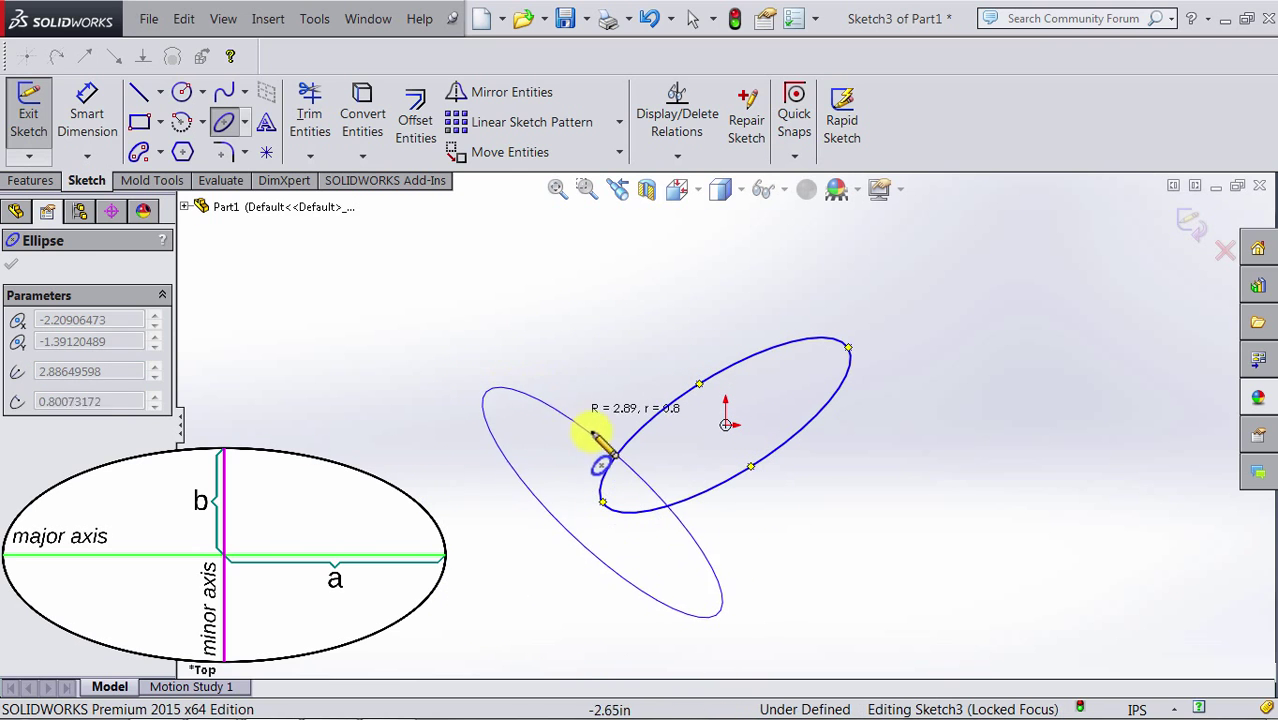
left_click_drag(595, 435, 645, 490)
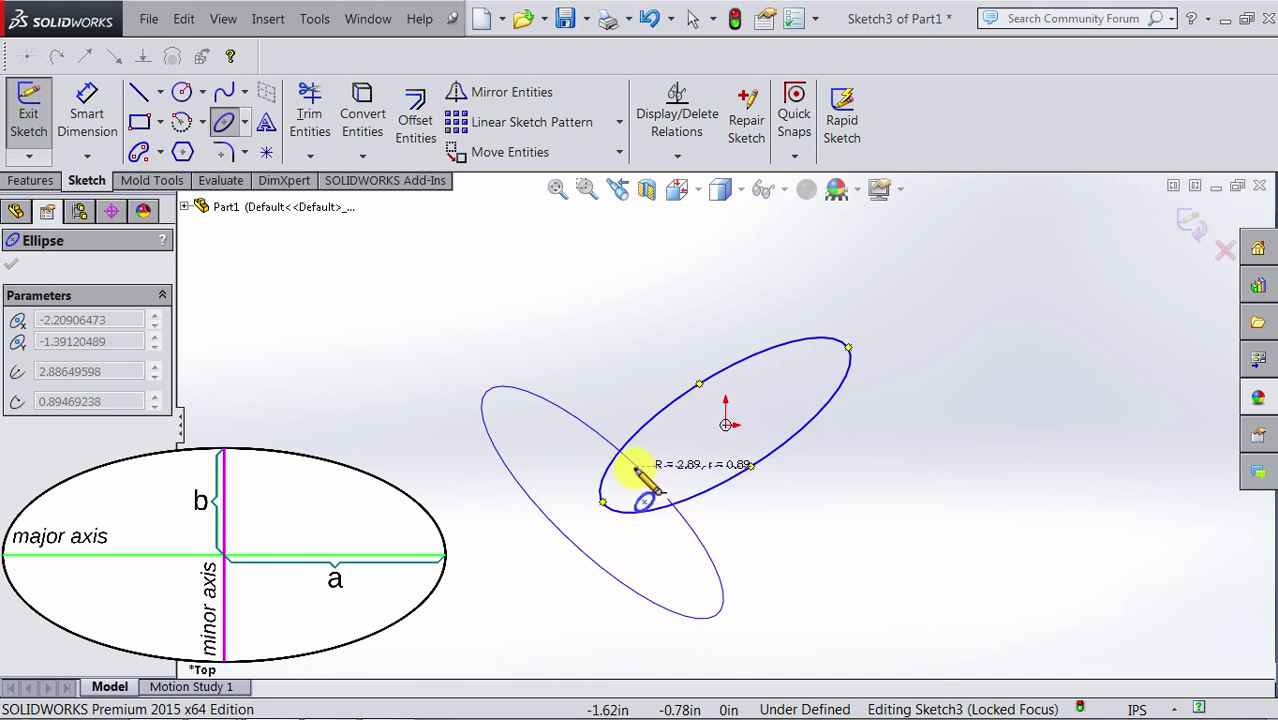